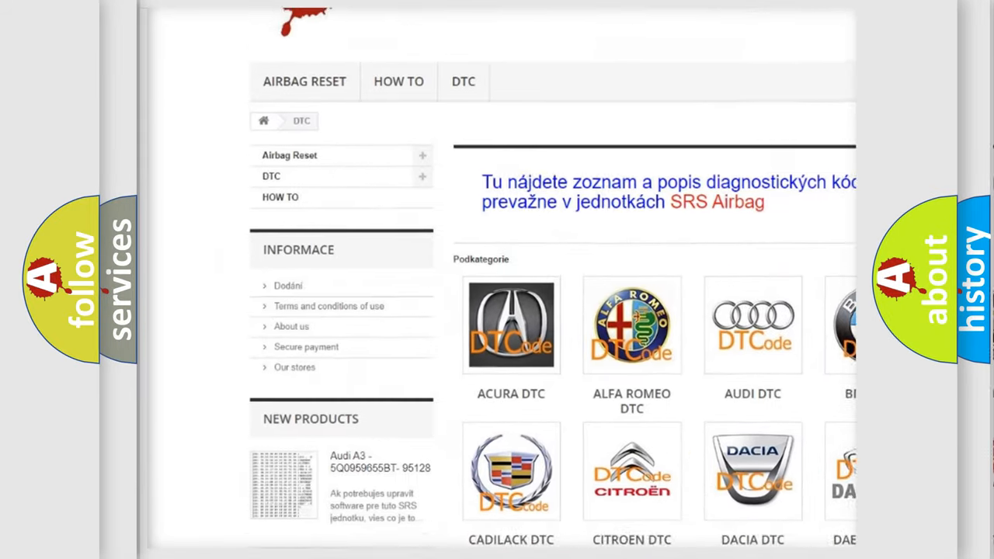
{"action": "scroll", "scroll_direction": "down", "scroll_amount": 3}
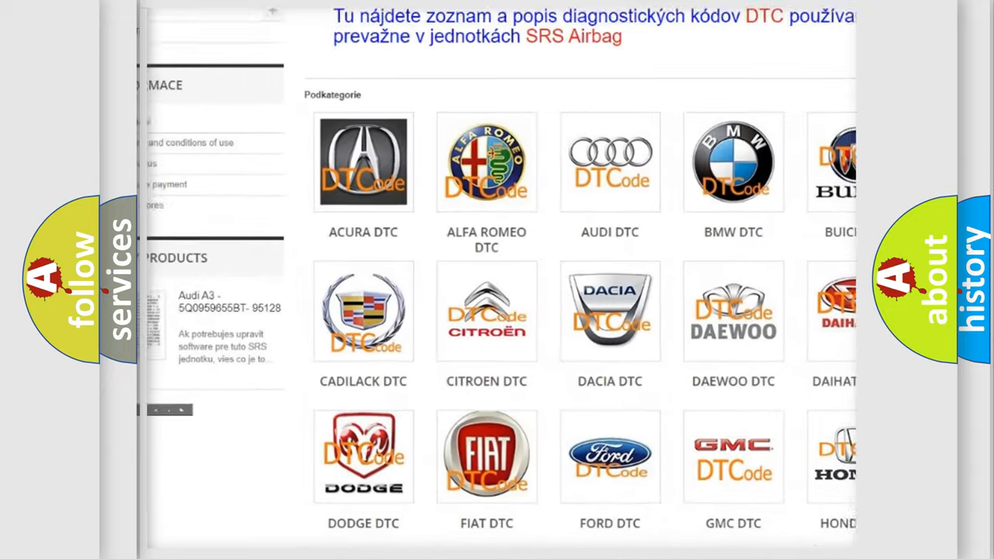
{"action": "scroll", "scroll_direction": "down", "scroll_amount": 3}
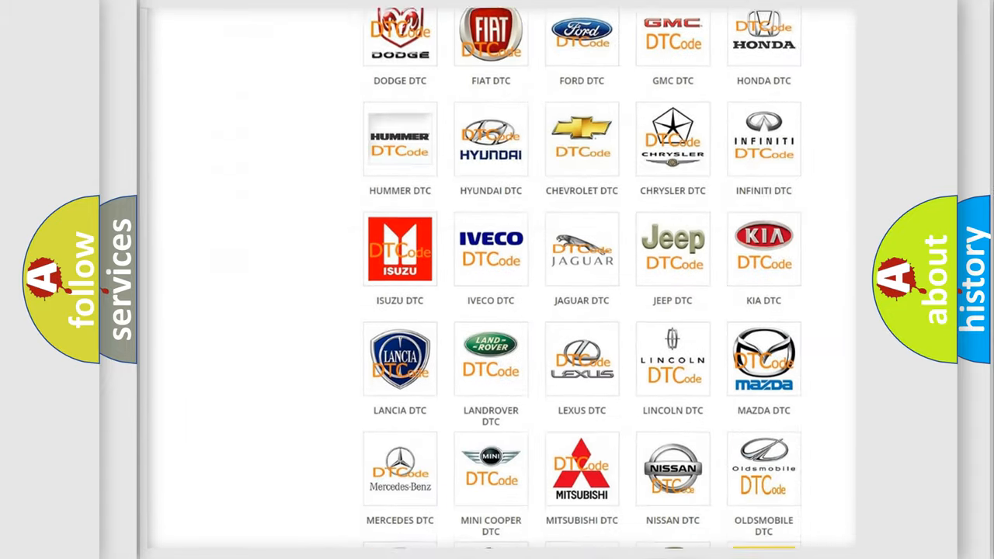
{"action": "scroll", "scroll_direction": "down", "scroll_amount": 3}
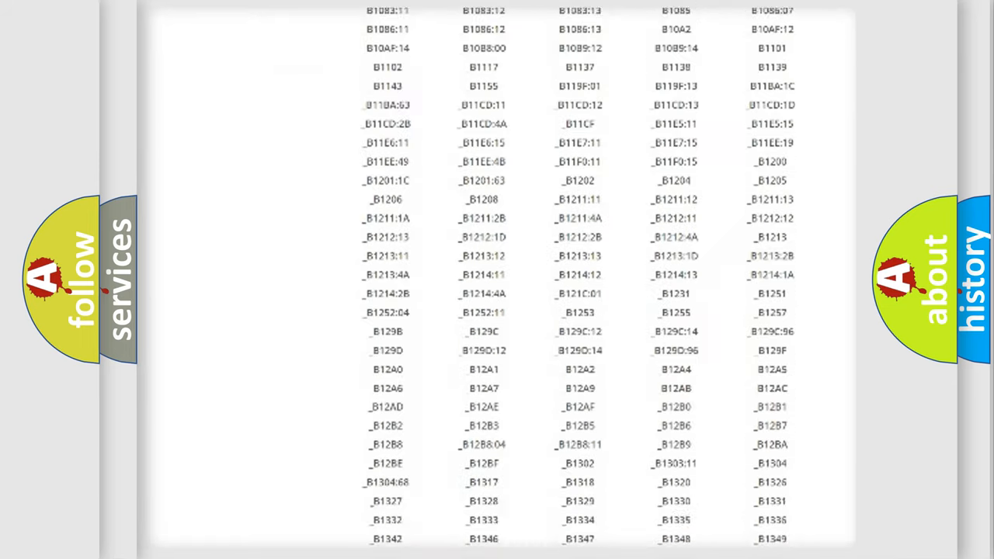
{"action": "scroll", "scroll_direction": "down", "scroll_amount": 3}
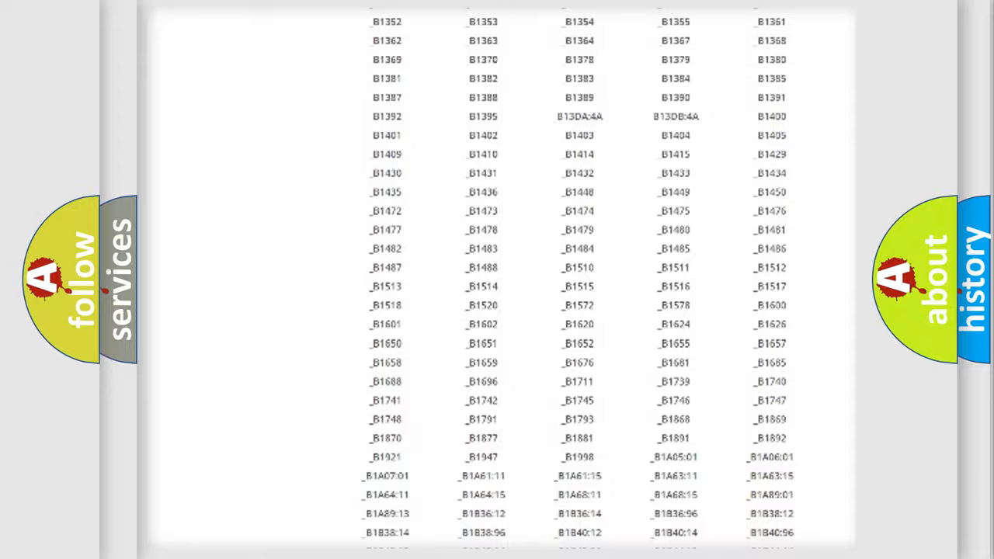